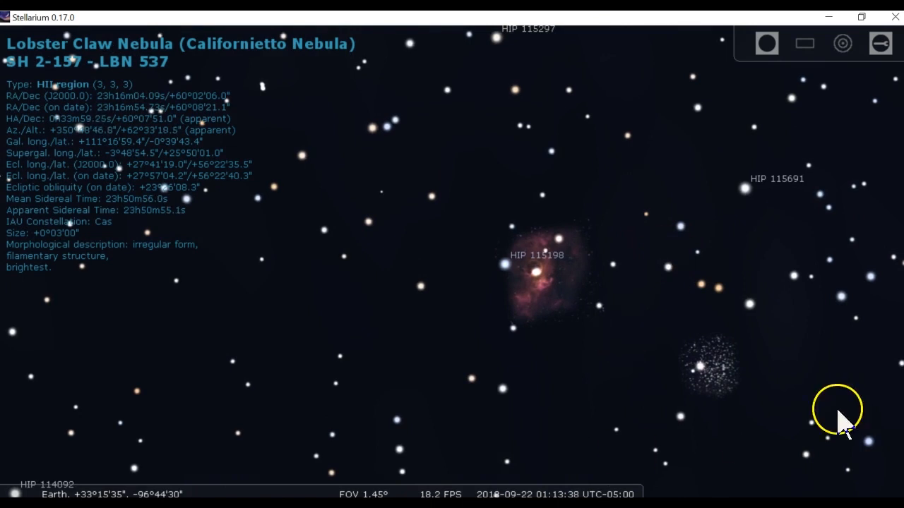
Step: Duplicate the light_BINNING_1_integration image into a second, less stretched window
left_click(710, 367)
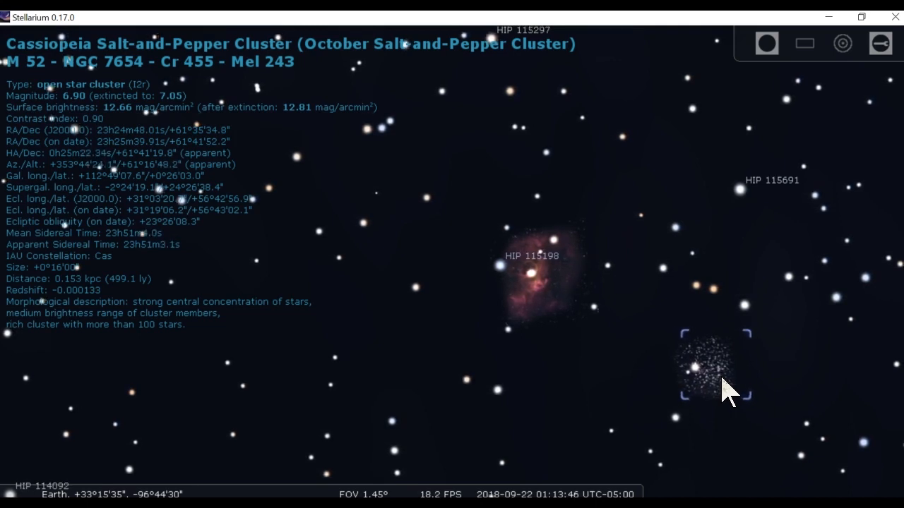
scroll("down", 3)
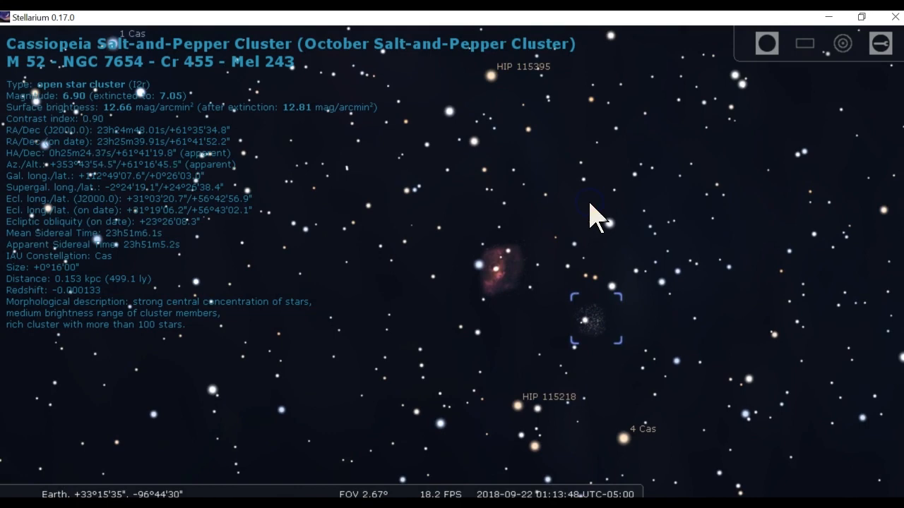
mouse_move(353, 134)
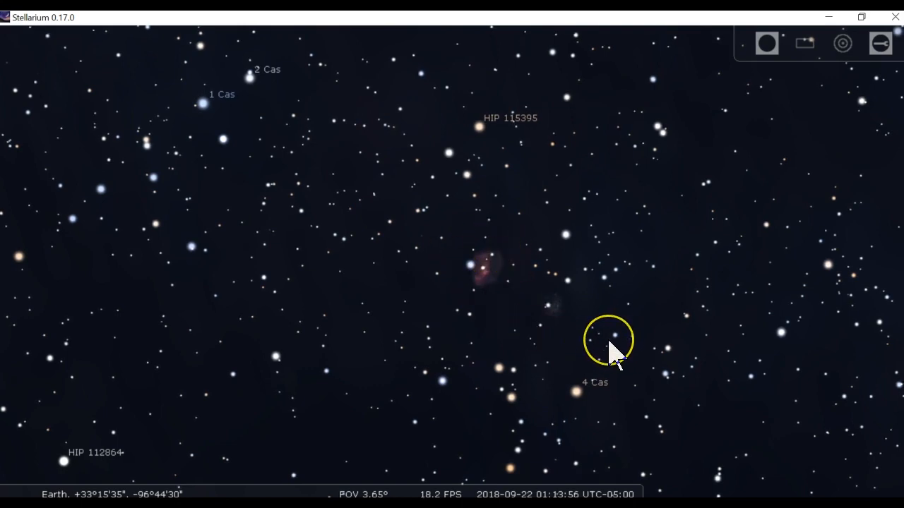
scroll("up", 3)
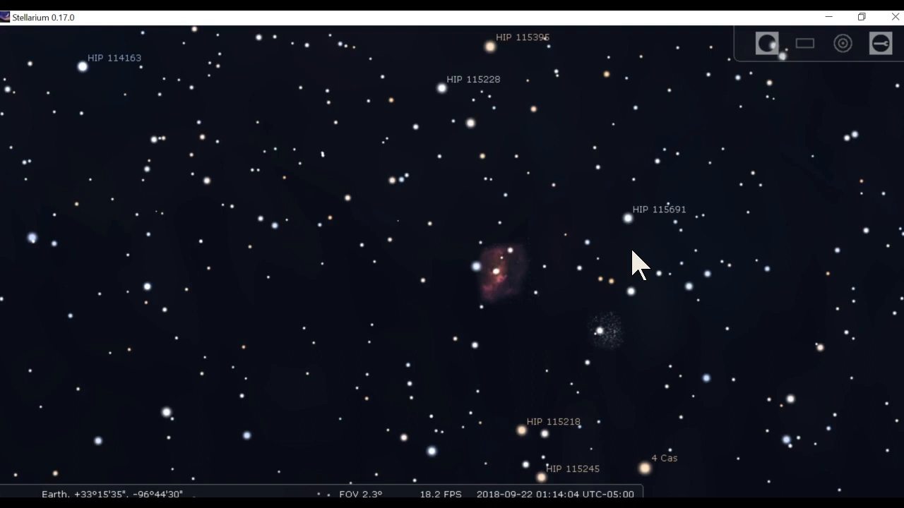
scroll("down", 3)
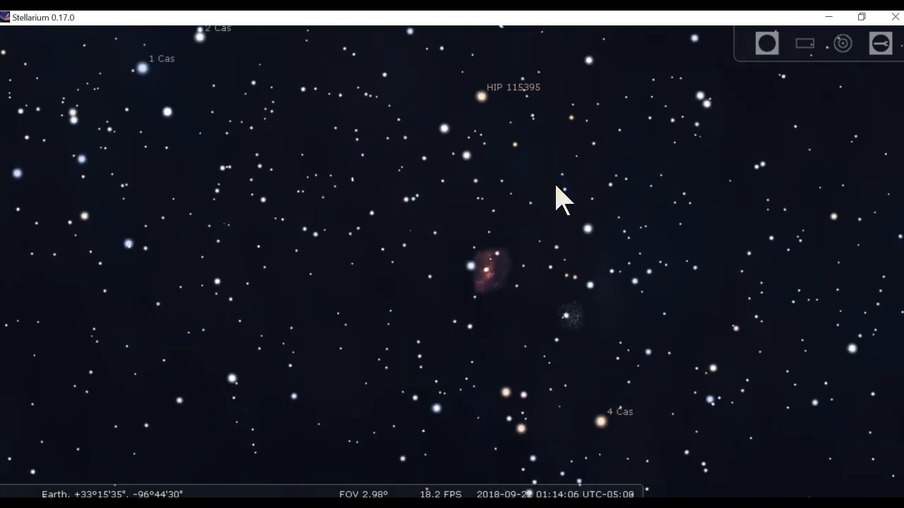
left_click(392, 149)
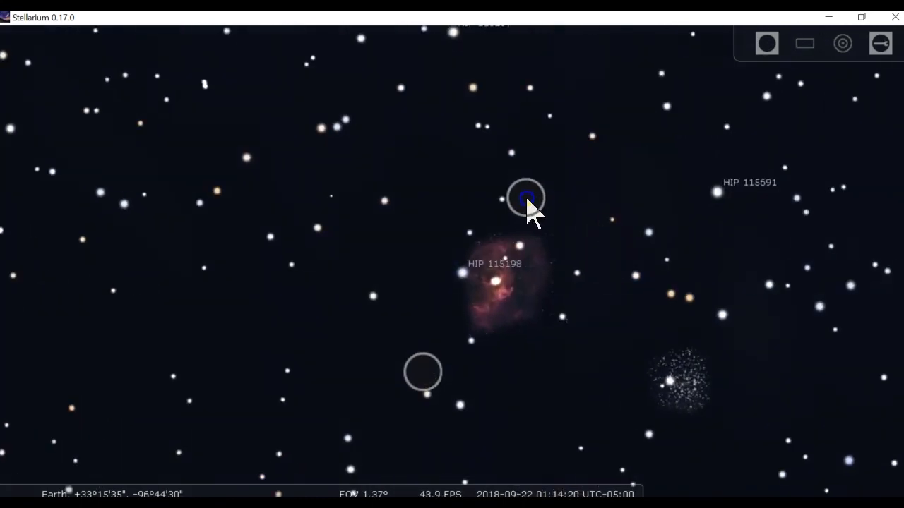
scroll("down", 3)
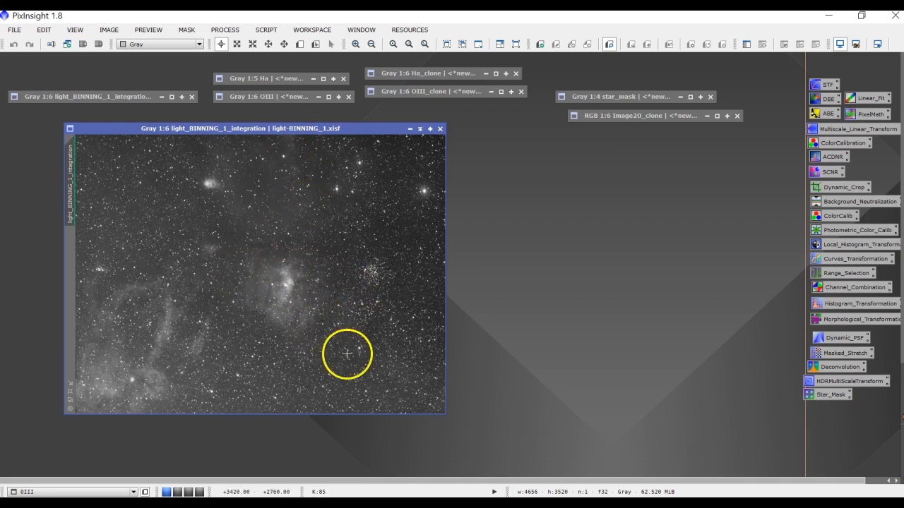
mouse_move(339, 381)
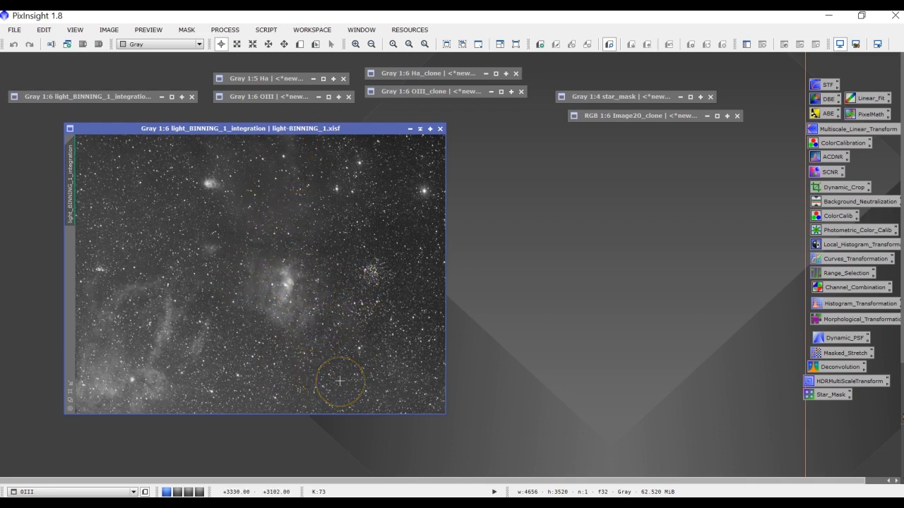
mouse_move(148, 99)
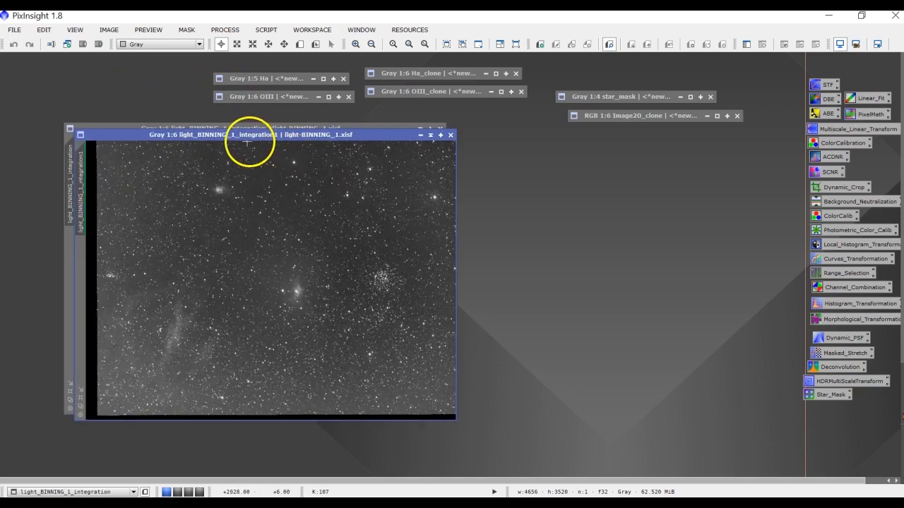
Step: Place the duplicate window to the right of the original integration image
left_click_drag(247, 134, 572, 135)
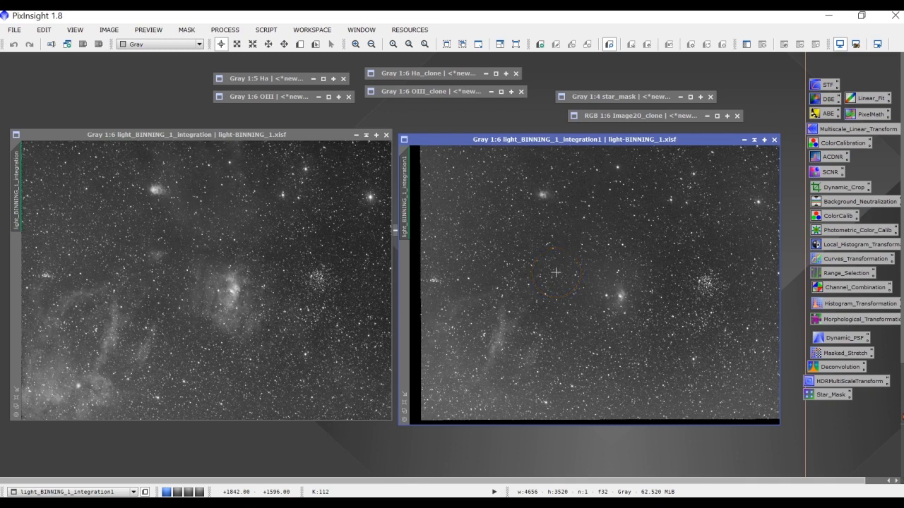
mouse_move(309, 226)
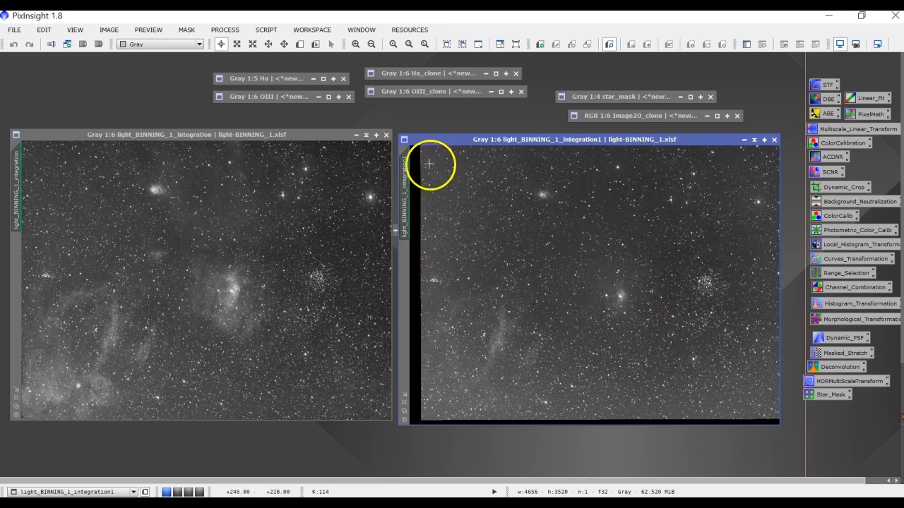
mouse_move(743, 406)
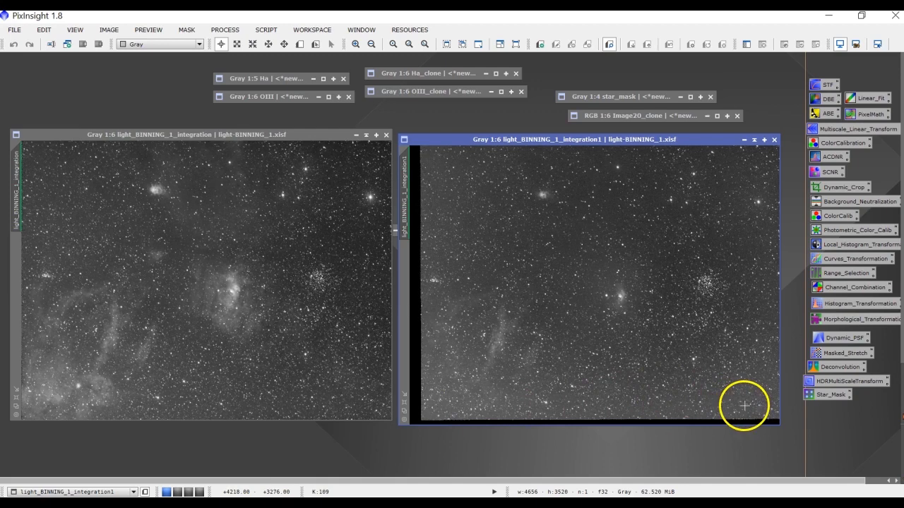
mouse_move(631, 372)
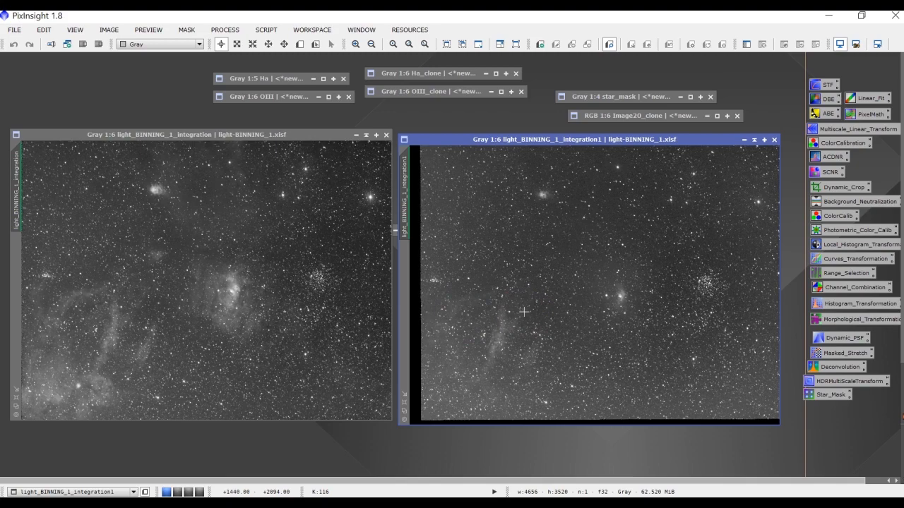
mouse_move(612, 288)
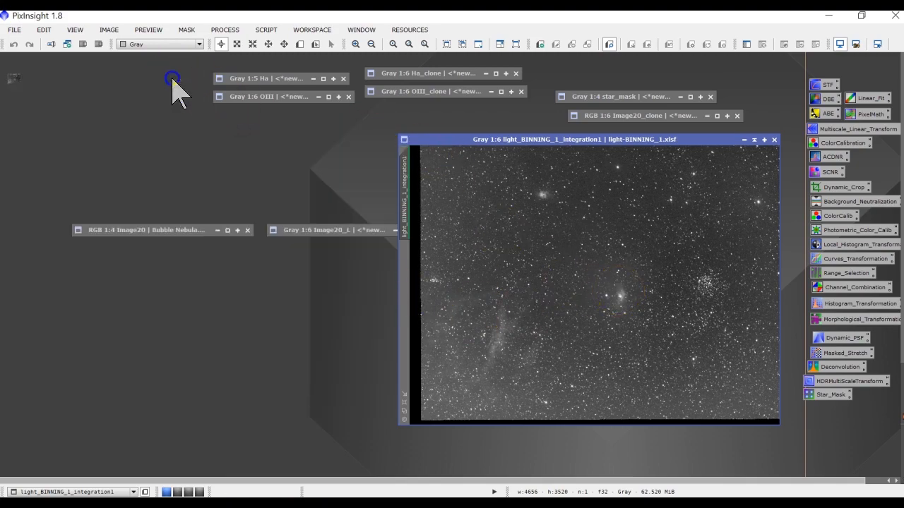
Step: Zoom the duplicate to 1:2 and the original to 1:3 for comparison
left_click(354, 44)
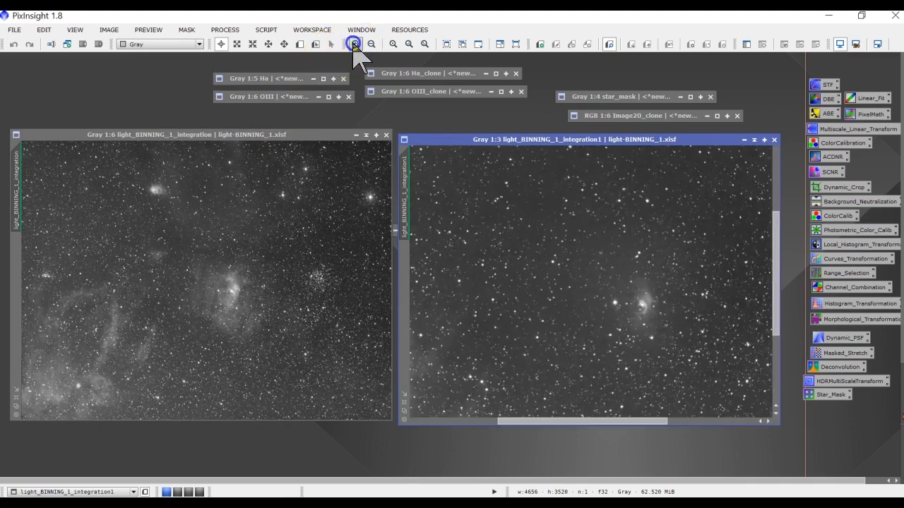
left_click(354, 44)
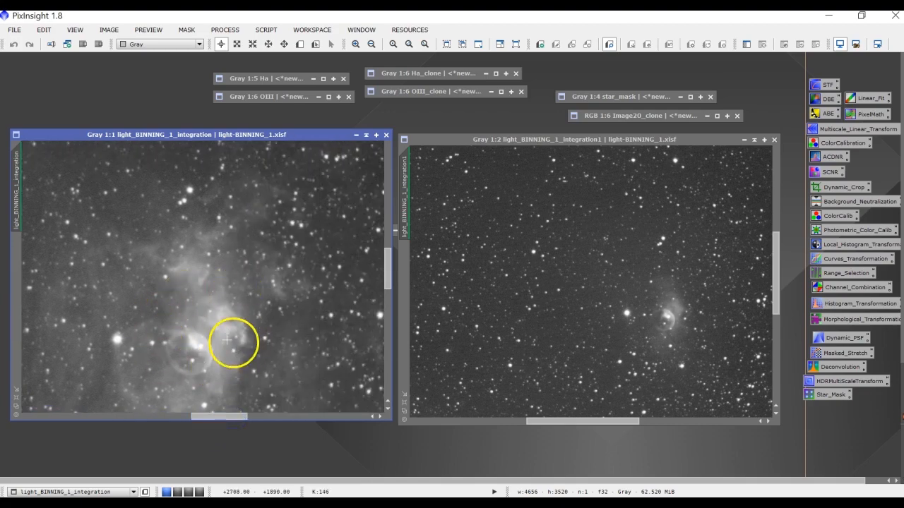
left_click(355, 44)
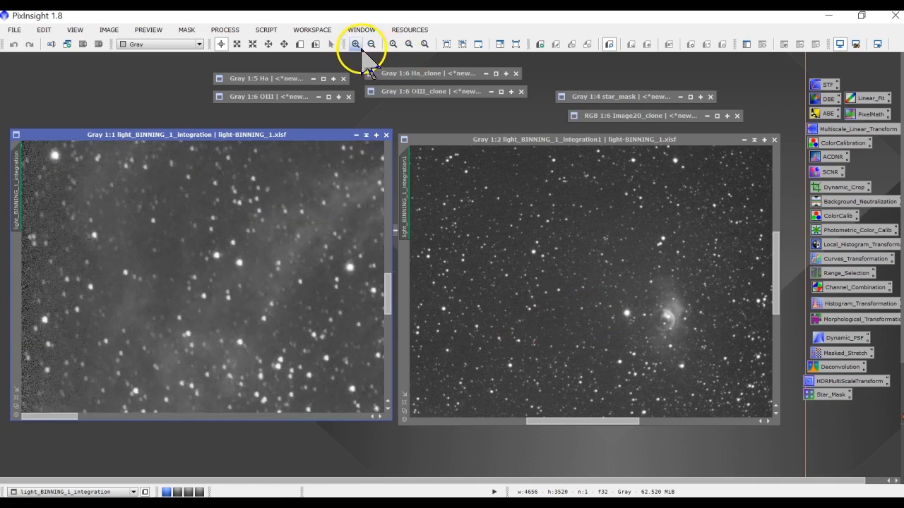
left_click(355, 44)
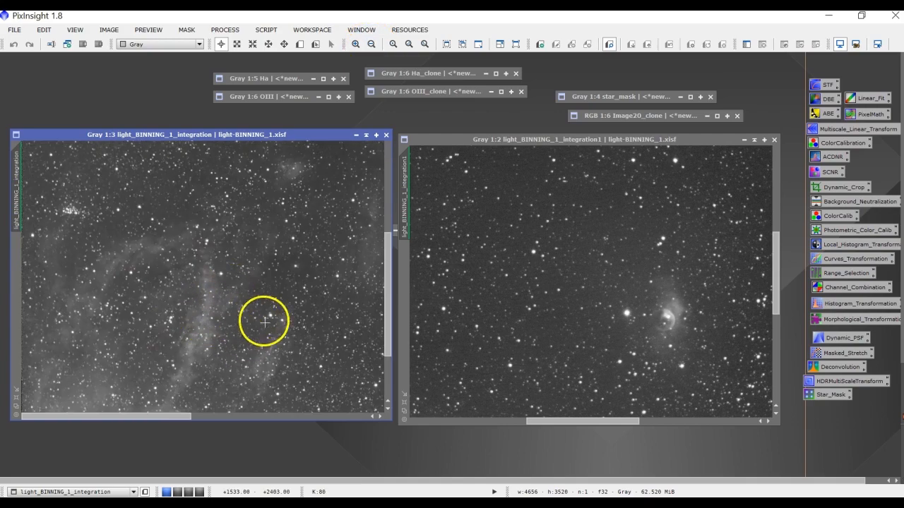
mouse_move(88, 441)
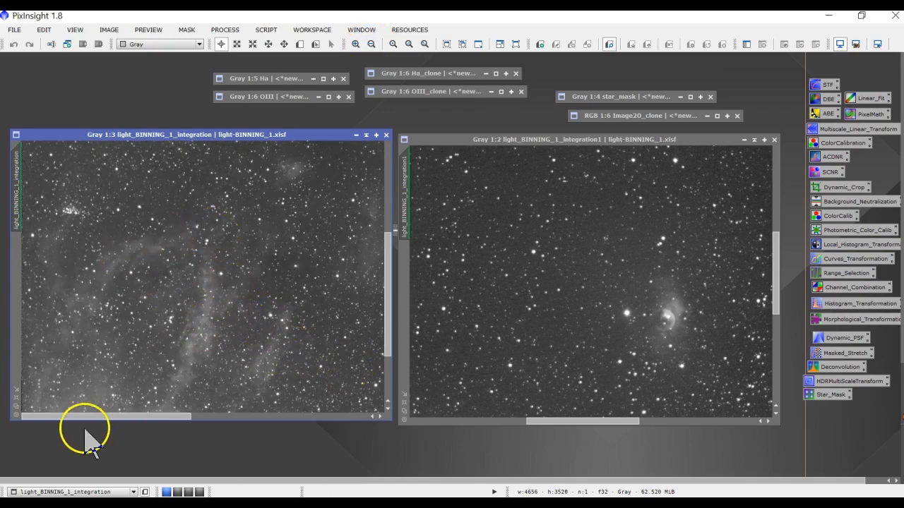
mouse_move(380, 293)
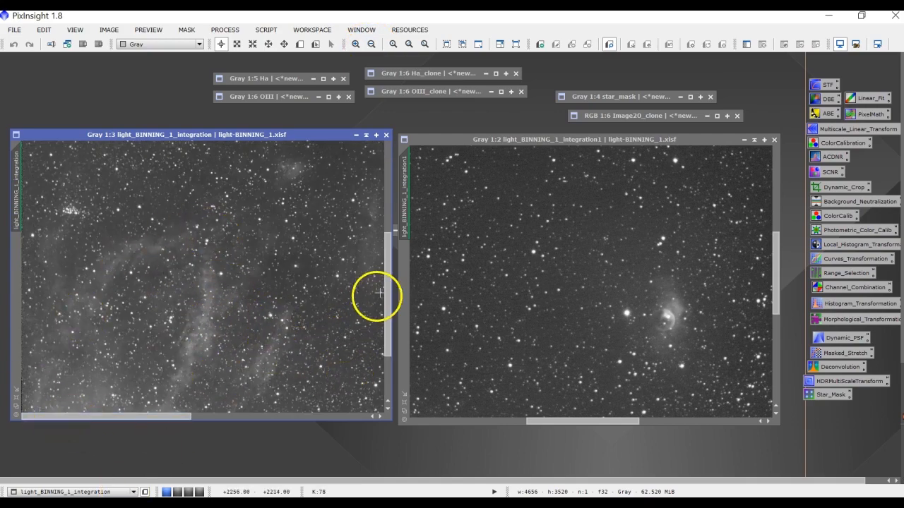
Step: Open and shade the Ha image, then zoom in on the OIII image
left_click(268, 78)
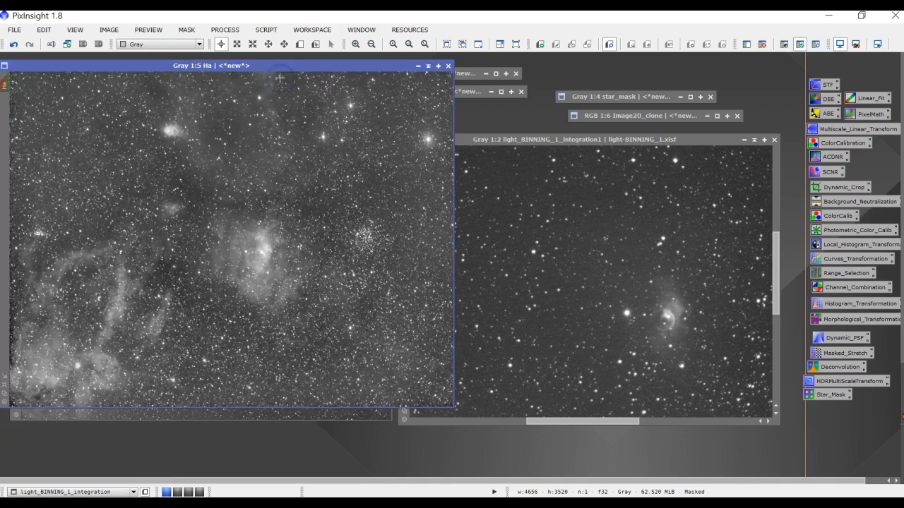
mouse_move(428, 66)
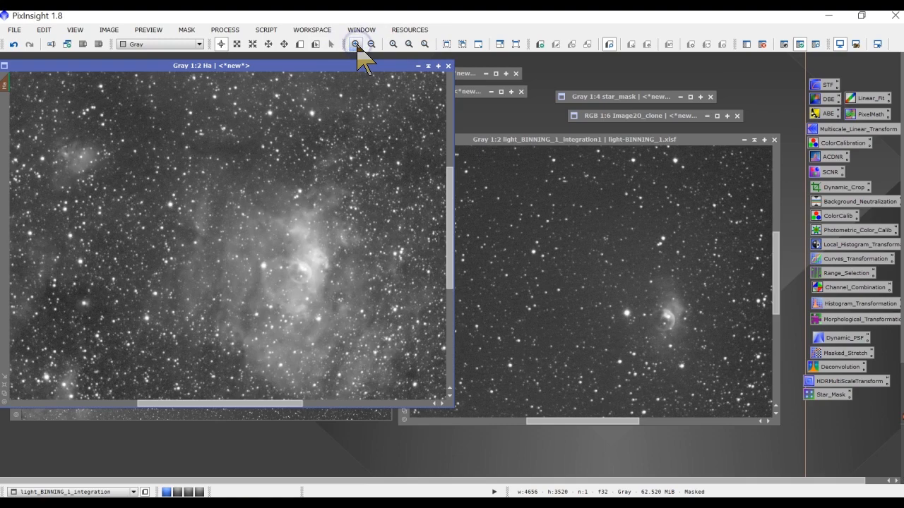
mouse_move(427, 66)
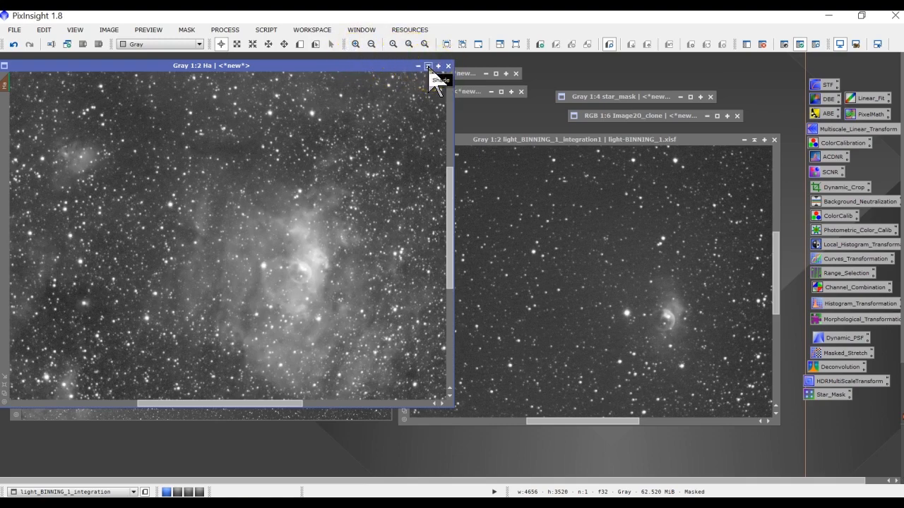
left_click(428, 66)
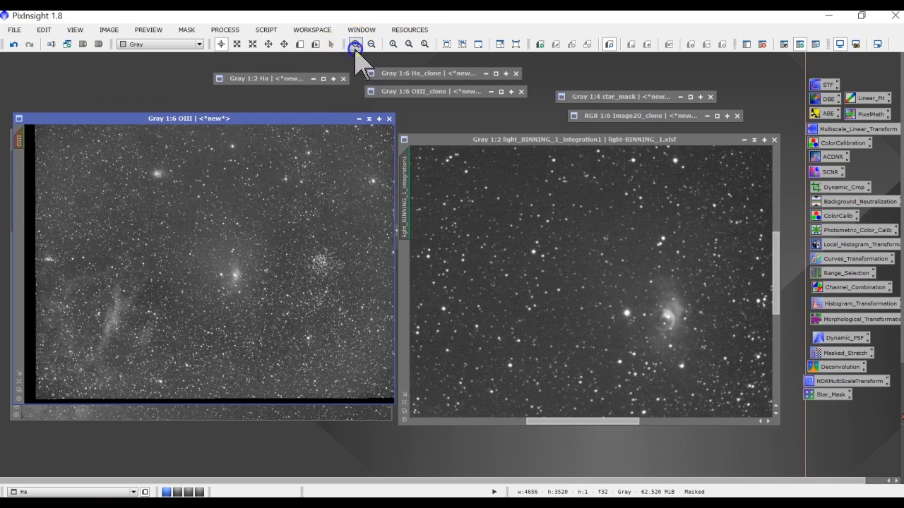
left_click(356, 44)
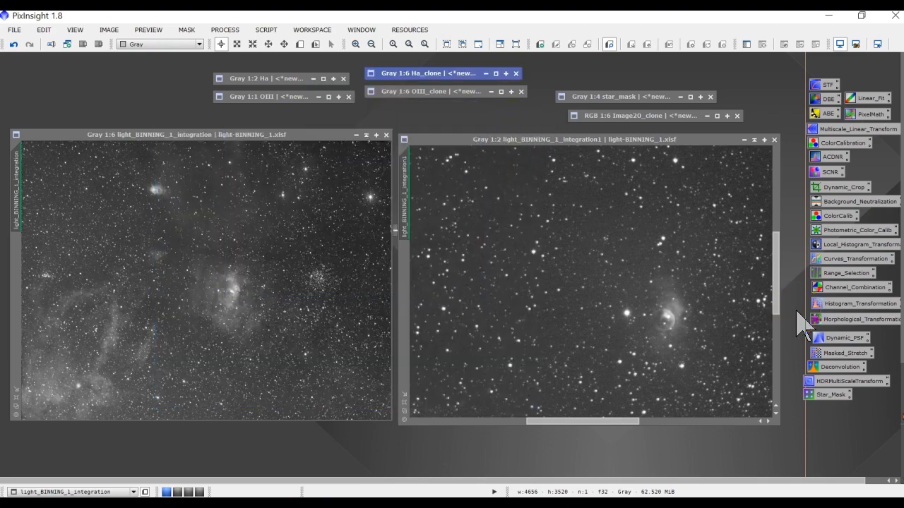
mouse_move(854, 231)
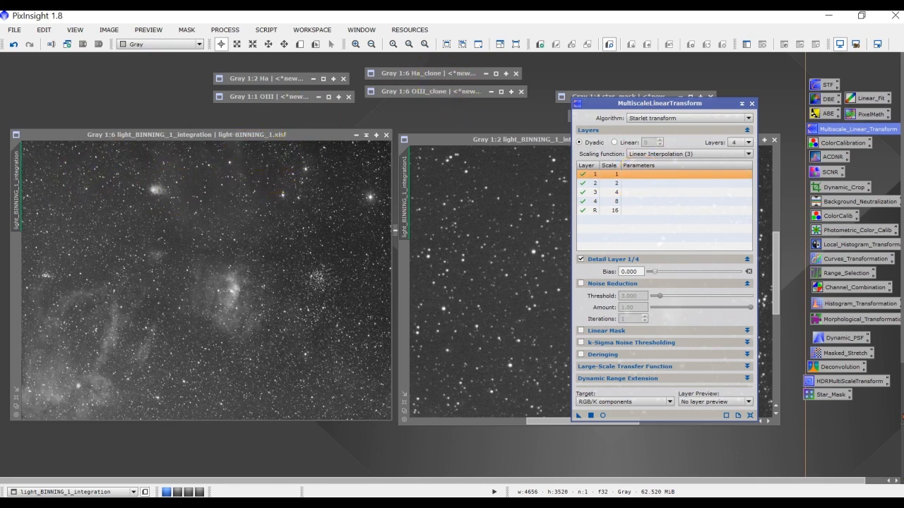
mouse_move(667, 282)
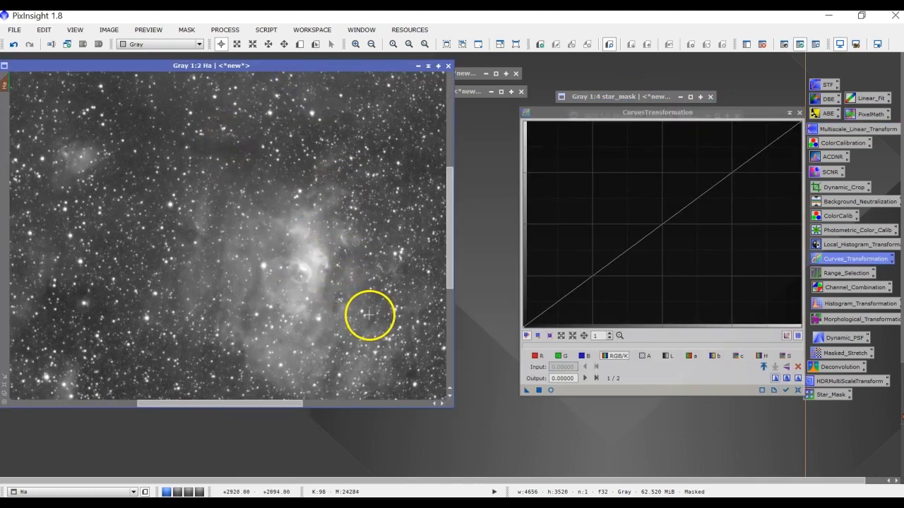
mouse_move(428, 268)
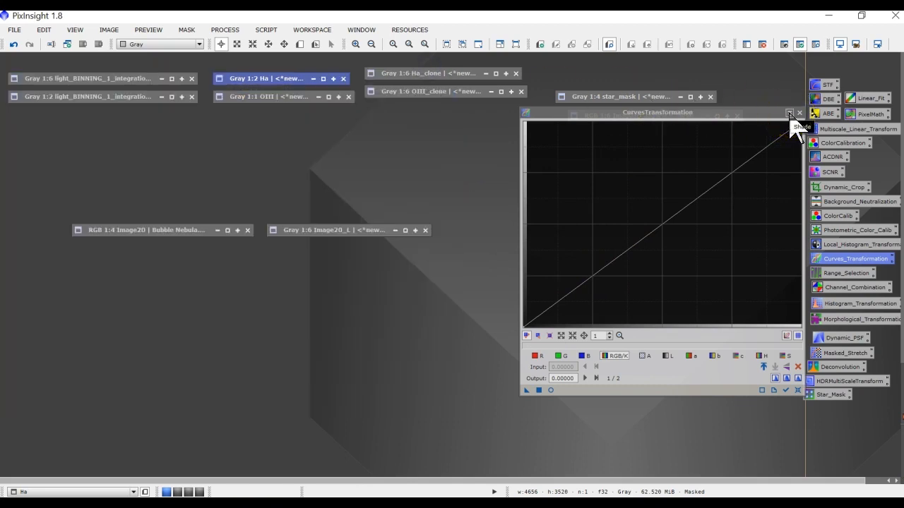
Step: Shade CurvesTransformation and open ScreenTransferFunction from the STF process icon
left_click(788, 113)
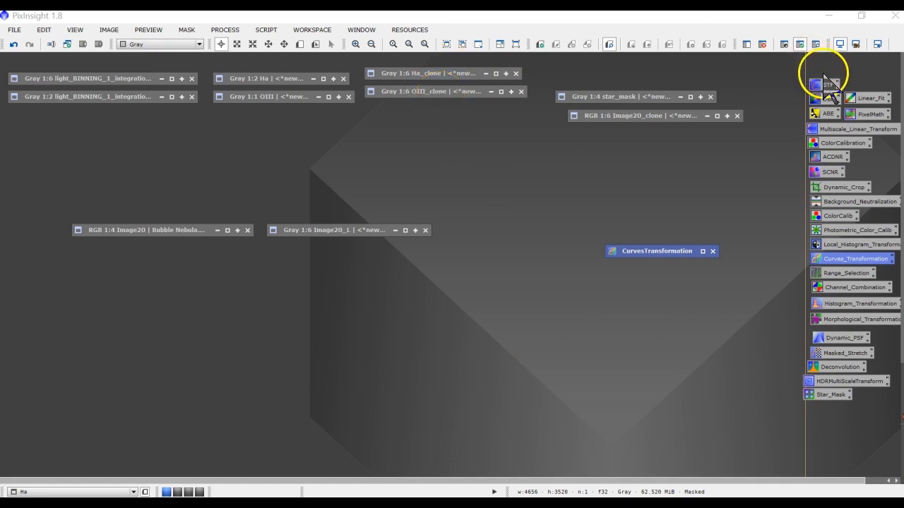
left_click(823, 84)
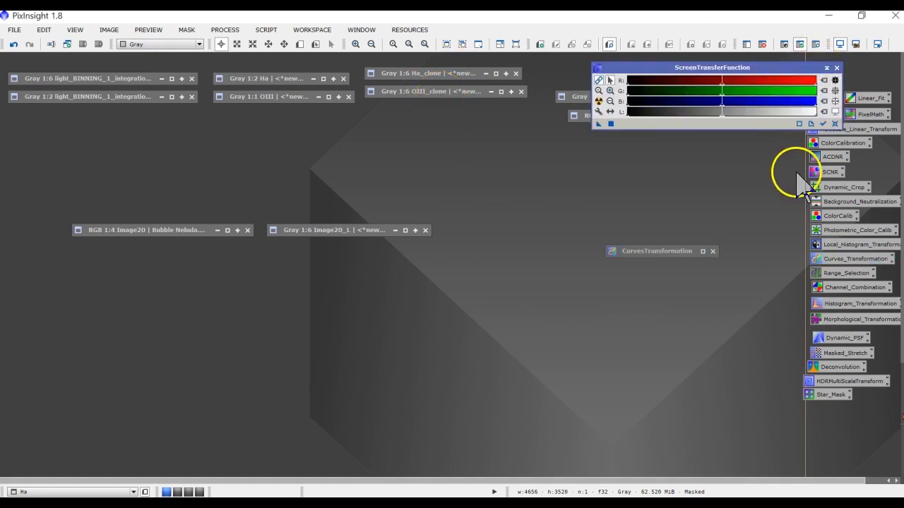
left_click(859, 303)
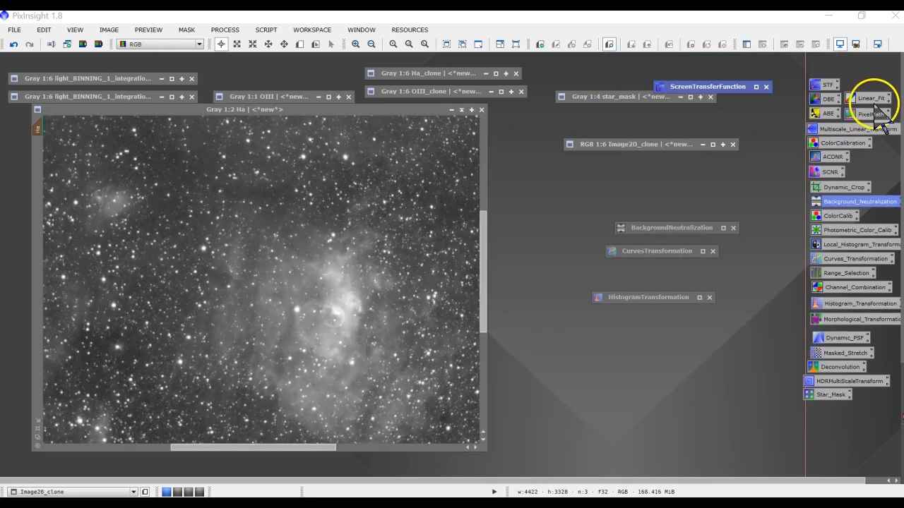
Step: Set PixelMath green and blue to OIII, minimize Ha, and open the Bubble Nebula image
left_click(870, 114)
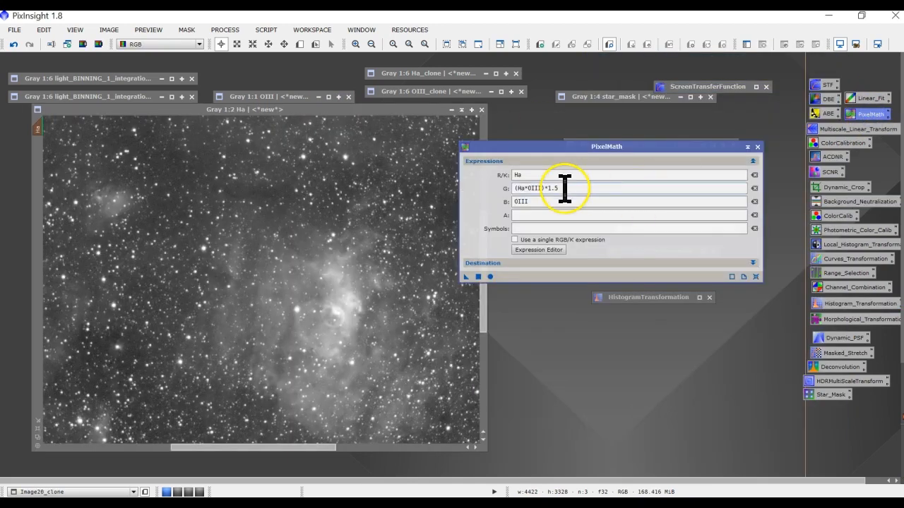
triple_click(629, 188)
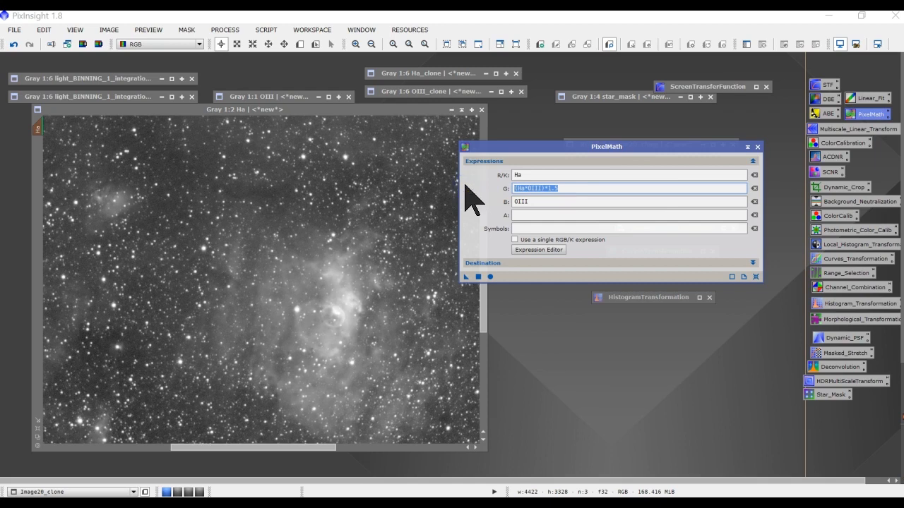
type("OIII")
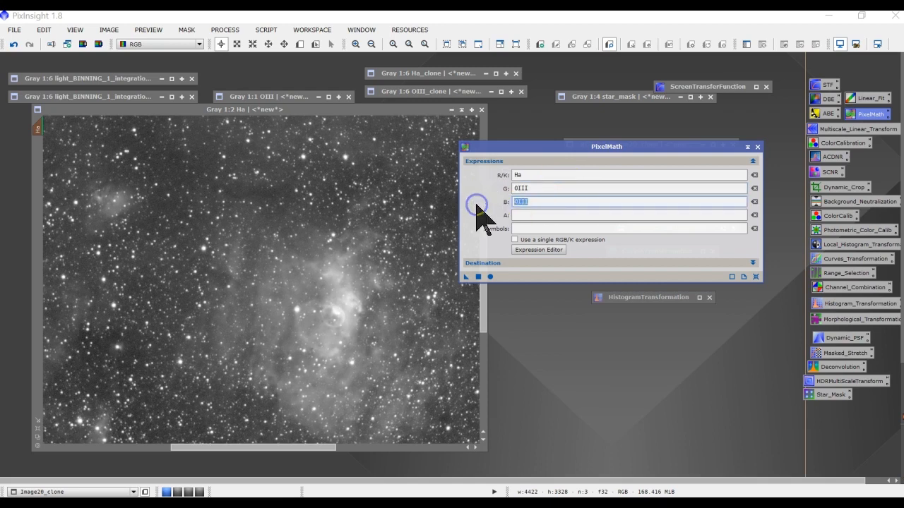
left_click(628, 175)
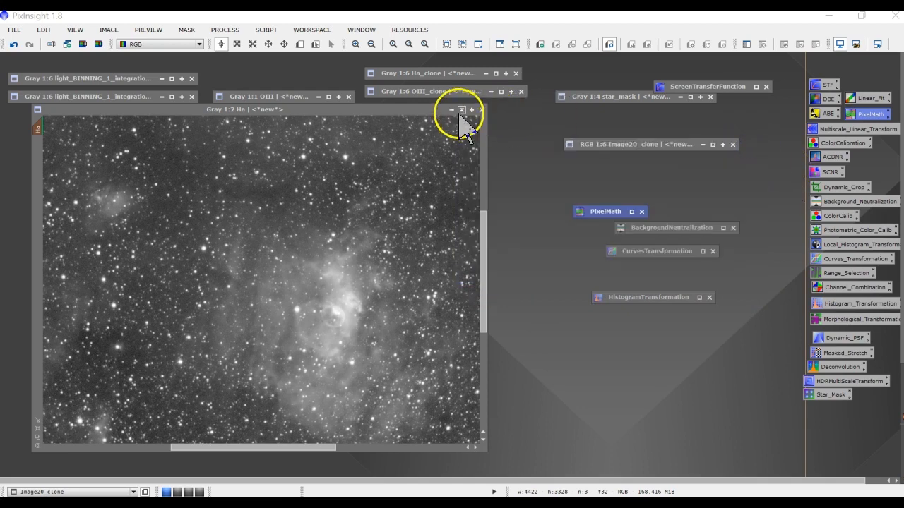
left_click(451, 110)
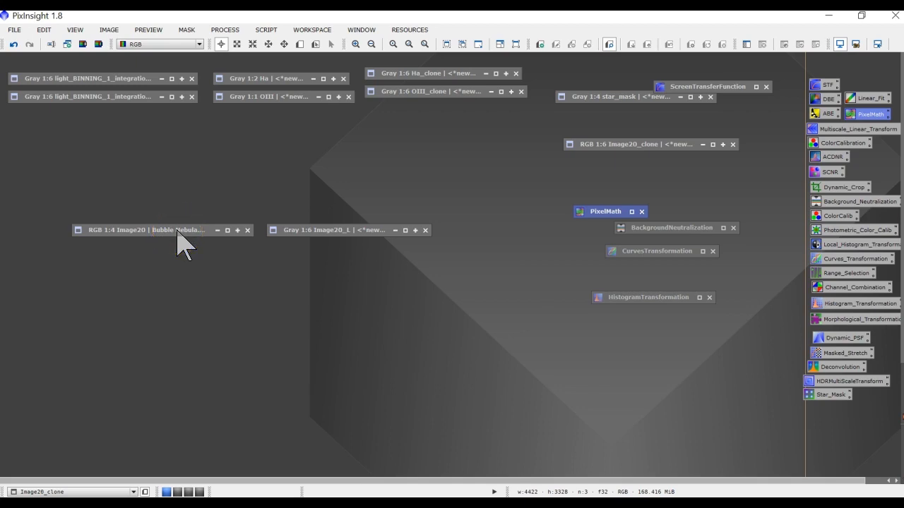
double_click(147, 229)
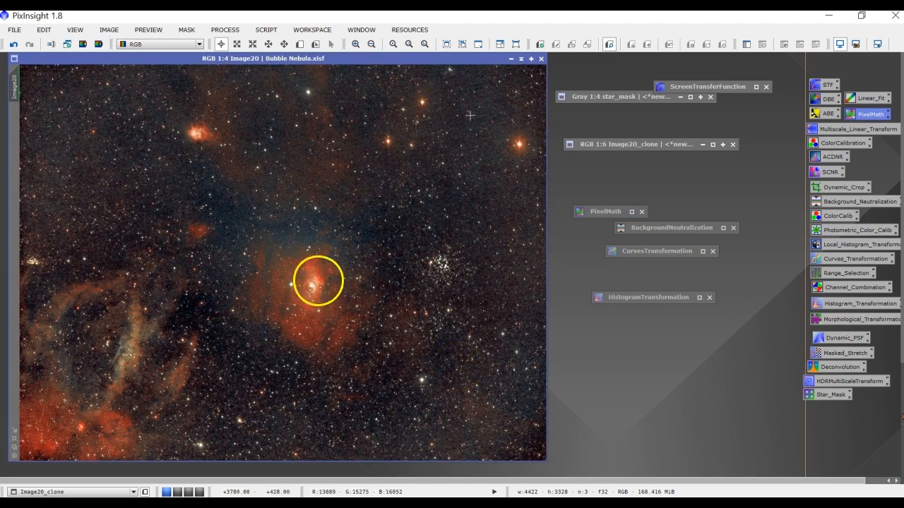
mouse_move(783, 353)
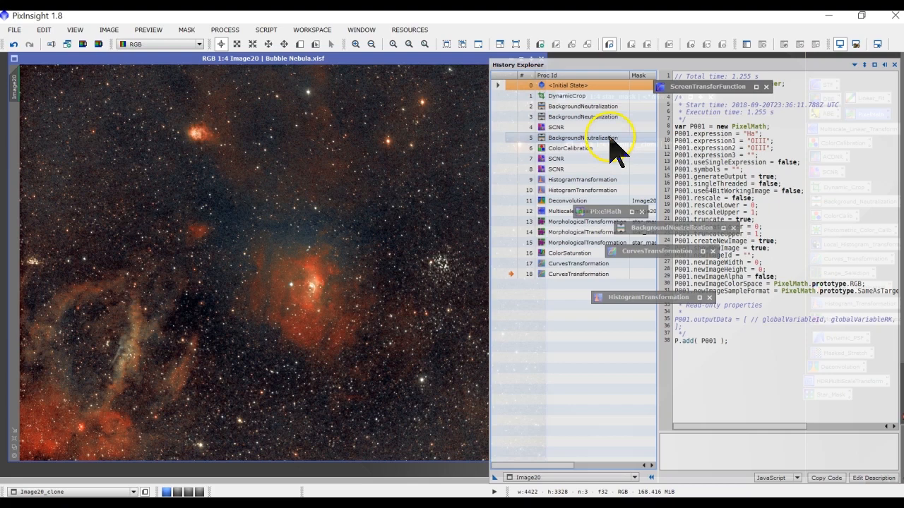
mouse_move(596, 159)
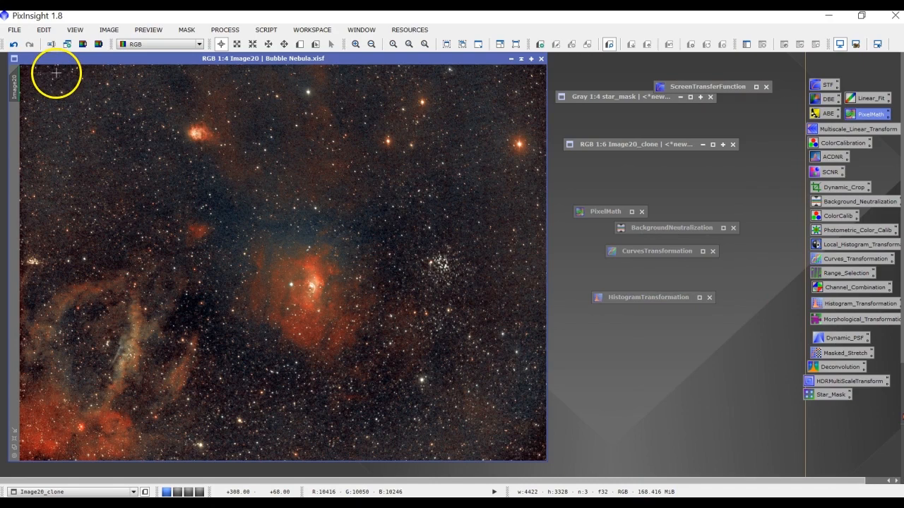
mouse_move(60, 73)
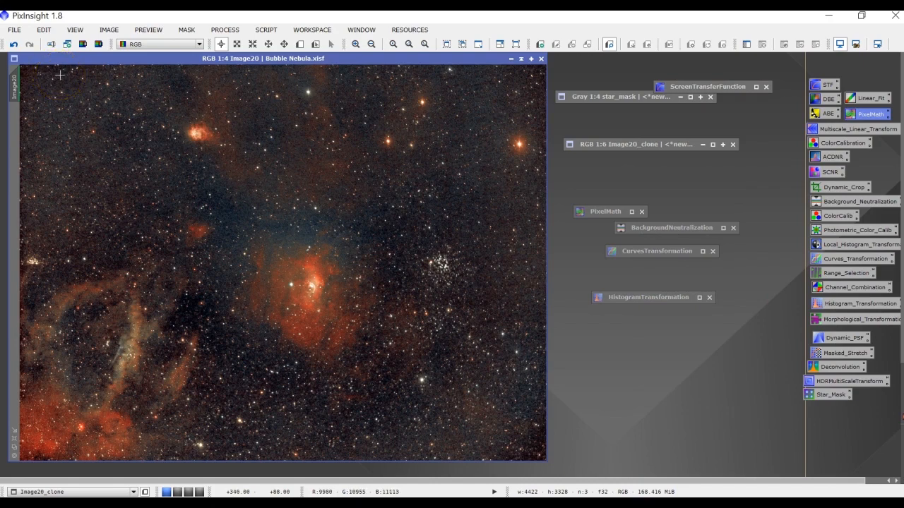
mouse_move(34, 75)
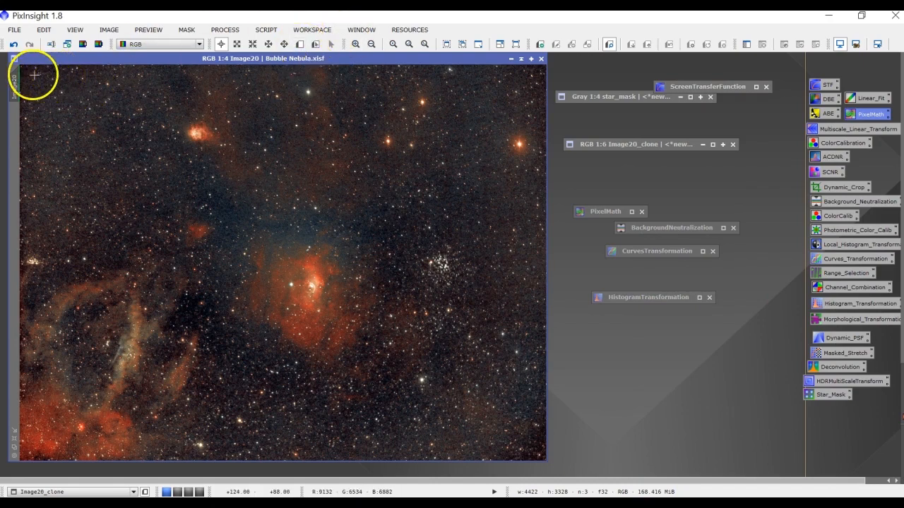
mouse_move(534, 153)
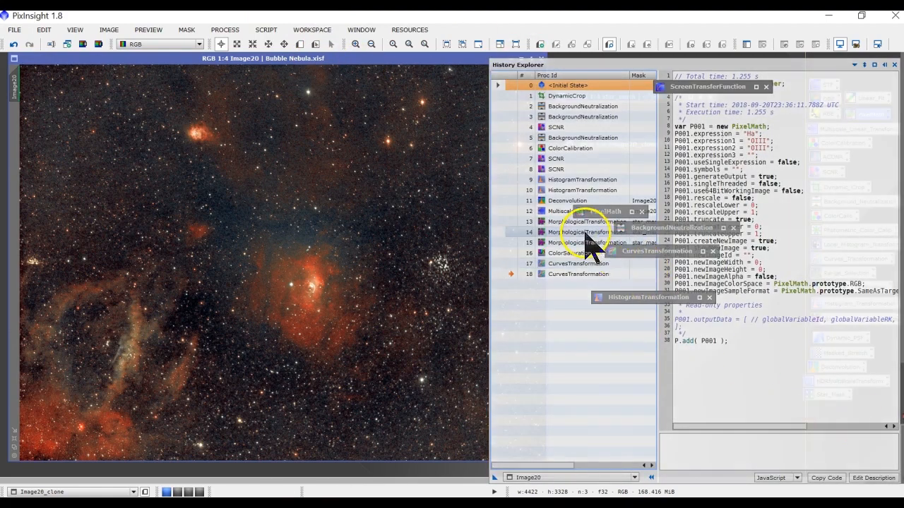
mouse_move(586, 152)
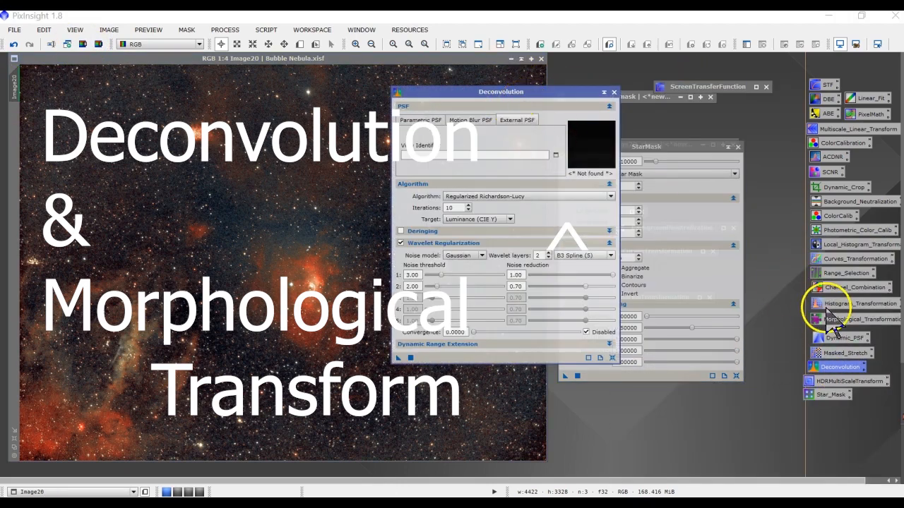
Step: Open DynamicPSF from the process icons over the Deconvolution settings
left_click(843, 338)
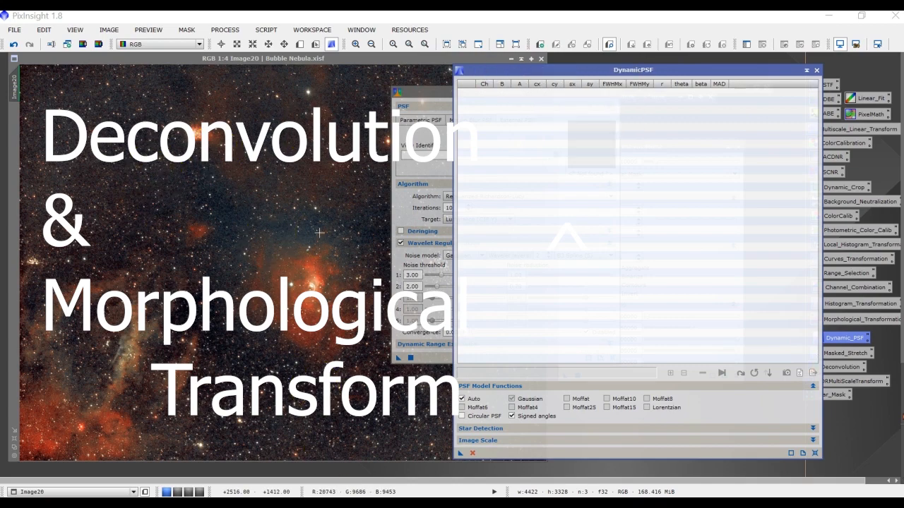
left_click(192, 133)
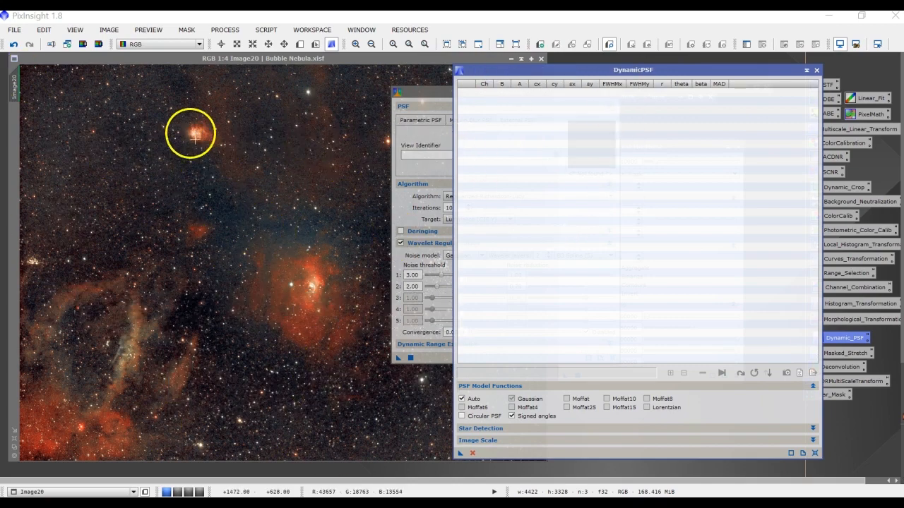
mouse_move(124, 115)
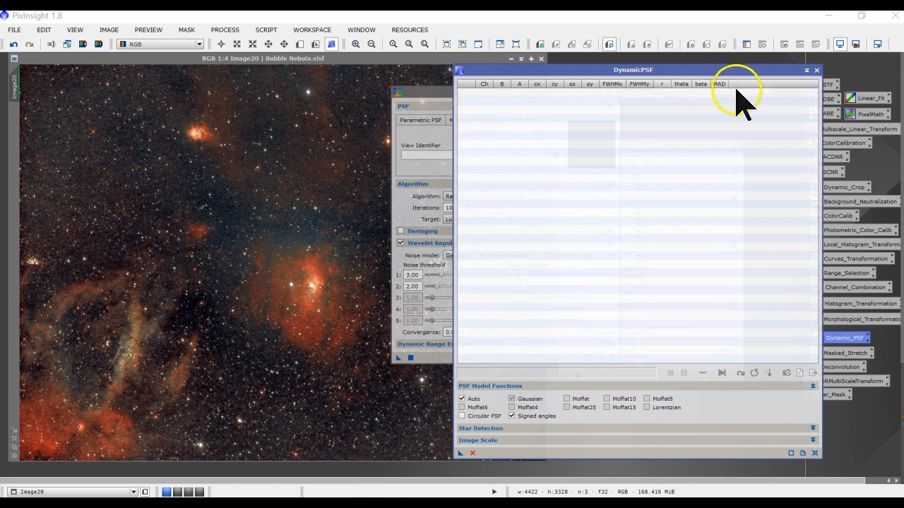
mouse_move(547, 109)
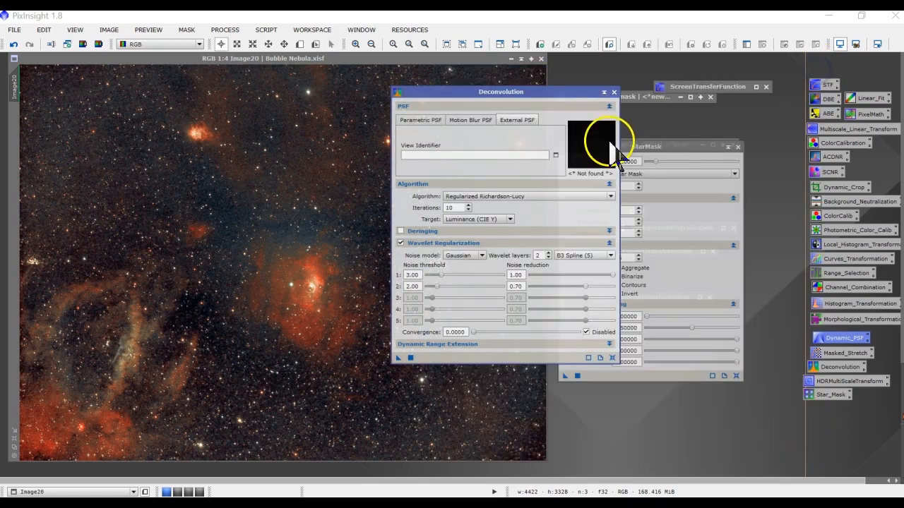
mouse_move(431, 265)
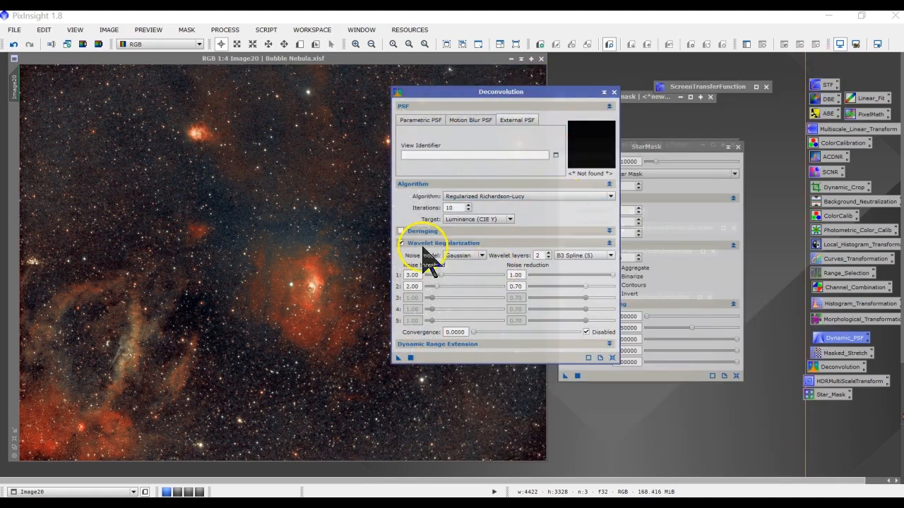
mouse_move(175, 152)
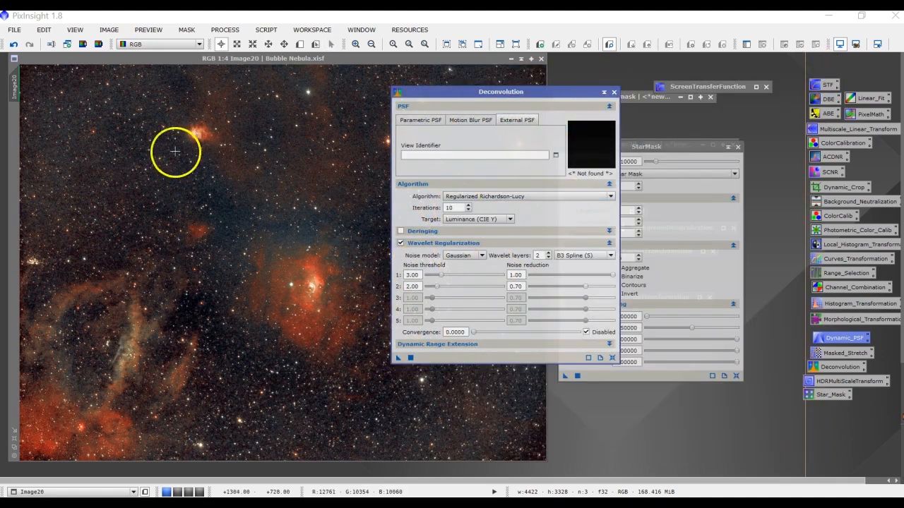